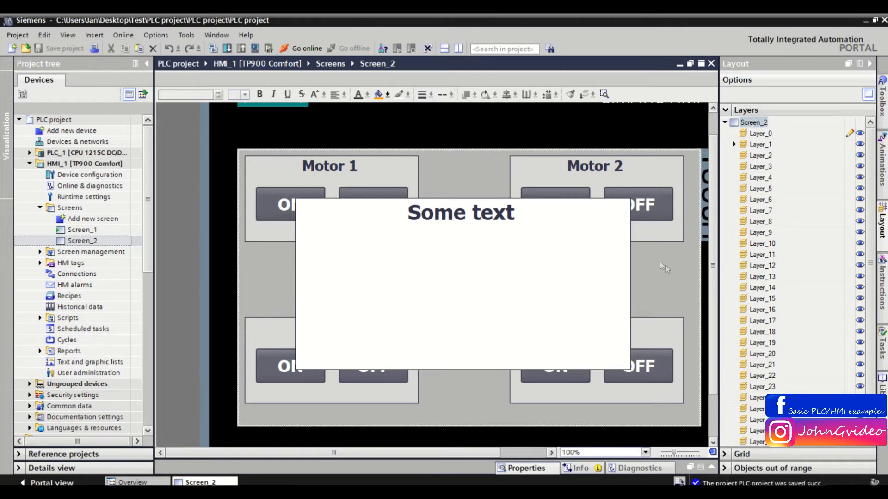
mouse_move(657, 261)
text(Information window)
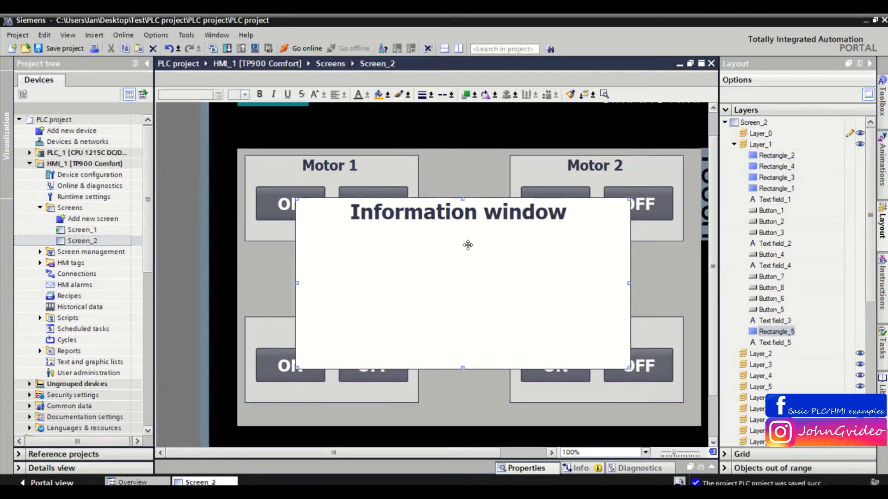
mouse_move(527, 218)
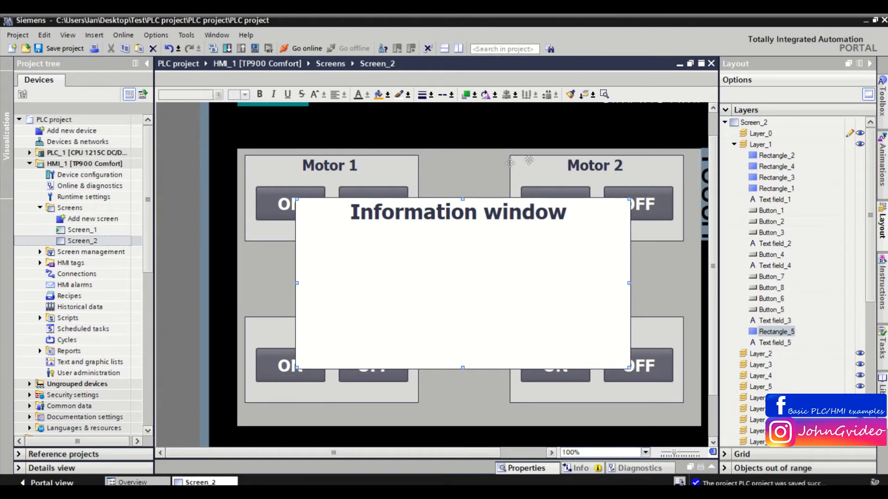
mouse_move(554, 201)
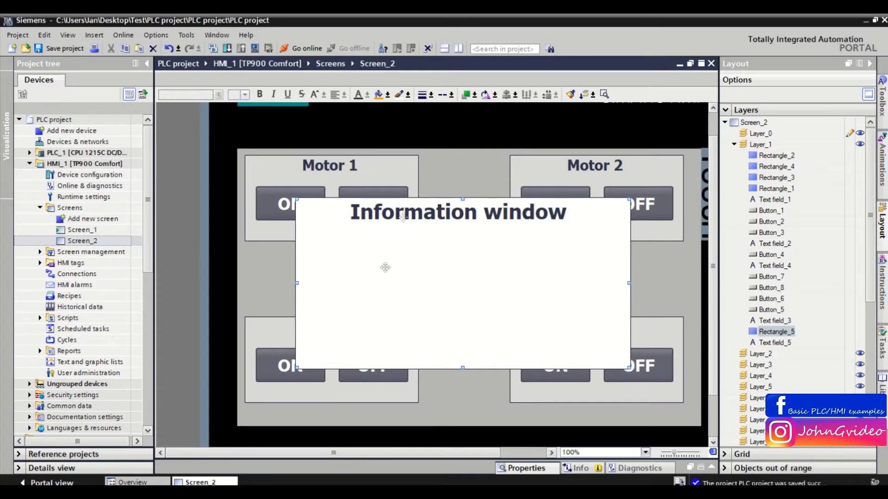
mouse_move(457, 256)
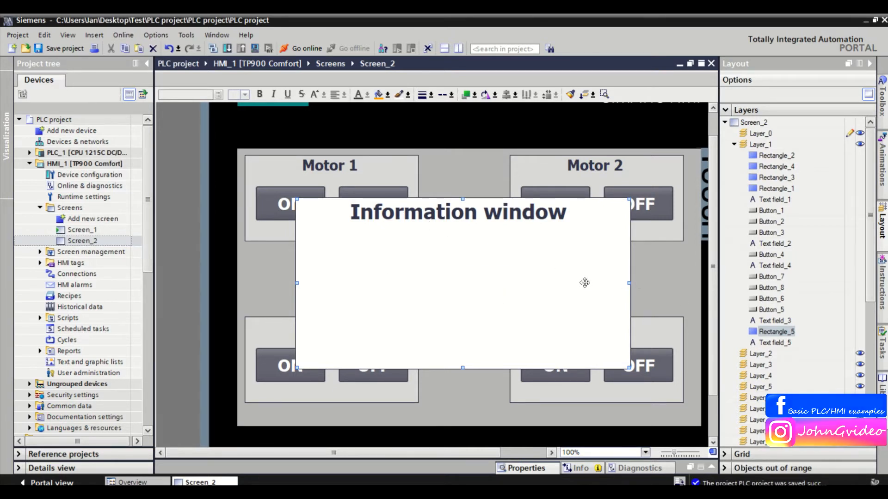
mouse_move(585, 282)
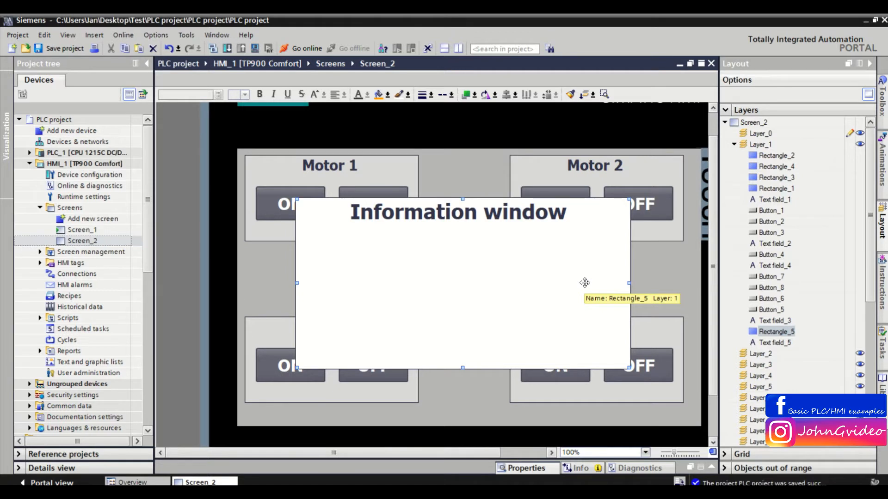
mouse_move(776, 156)
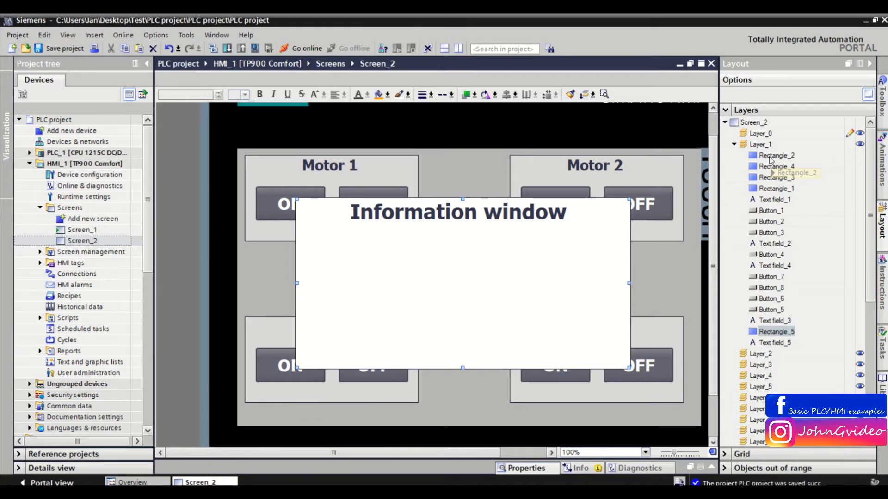
mouse_move(318, 366)
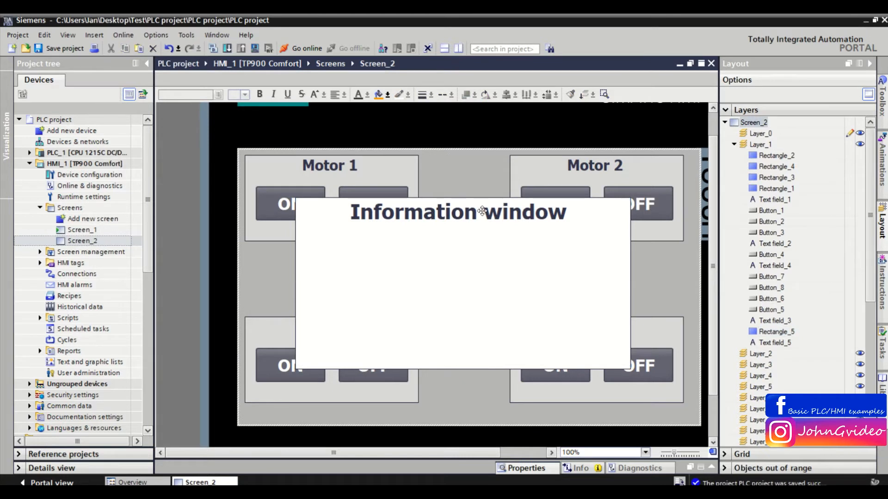
mouse_move(481, 211)
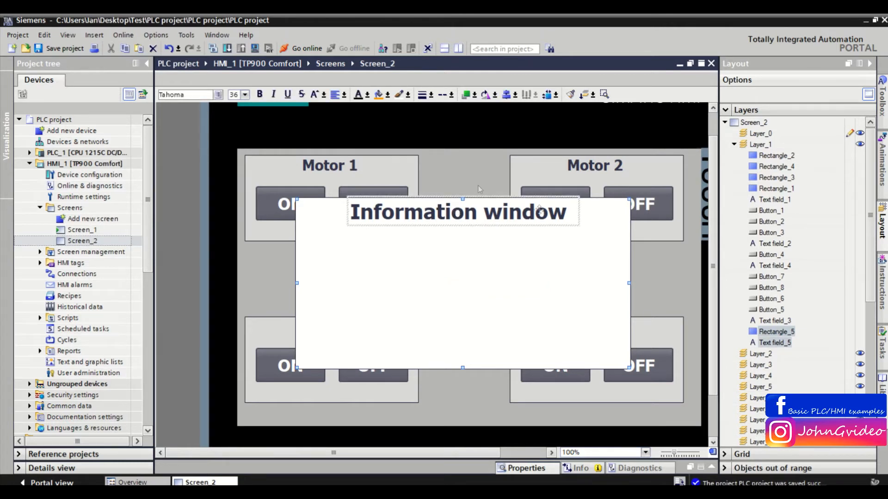
mouse_move(464, 272)
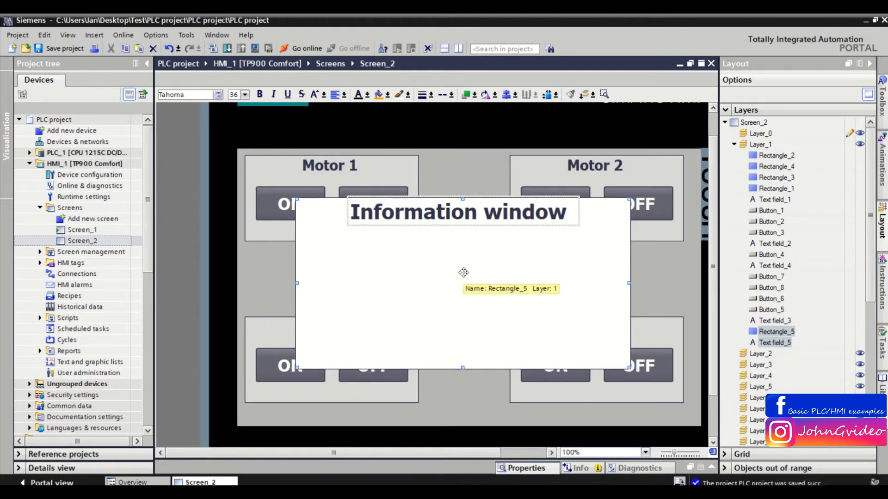
mouse_move(593, 98)
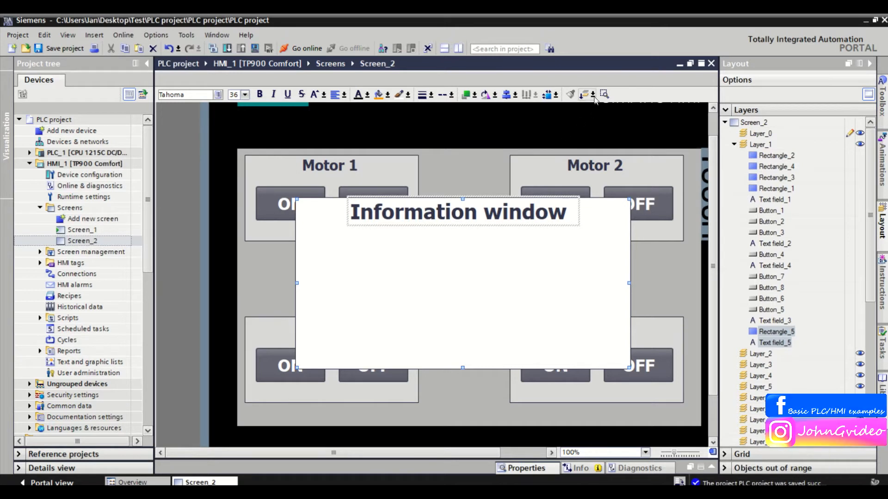
Open the Layer dropdown to move Rectangle_5 and Text field_5 one layer up
click(585, 95)
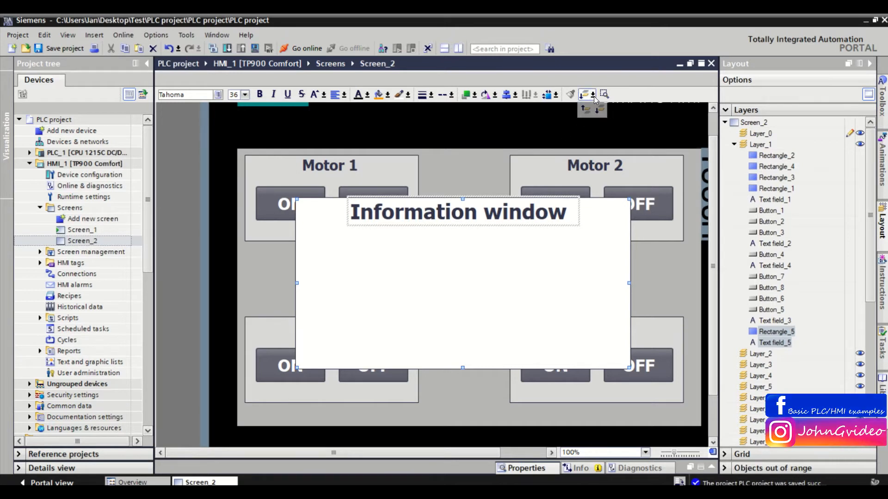
mouse_move(585, 110)
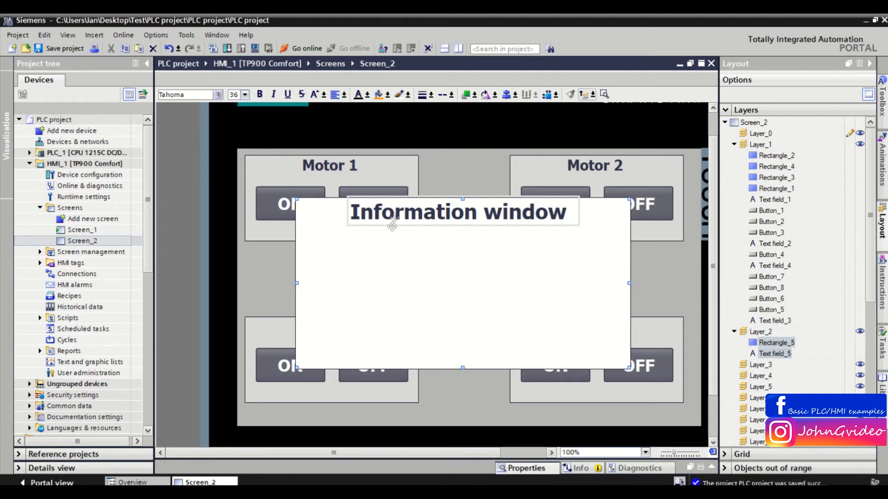
mouse_move(645, 317)
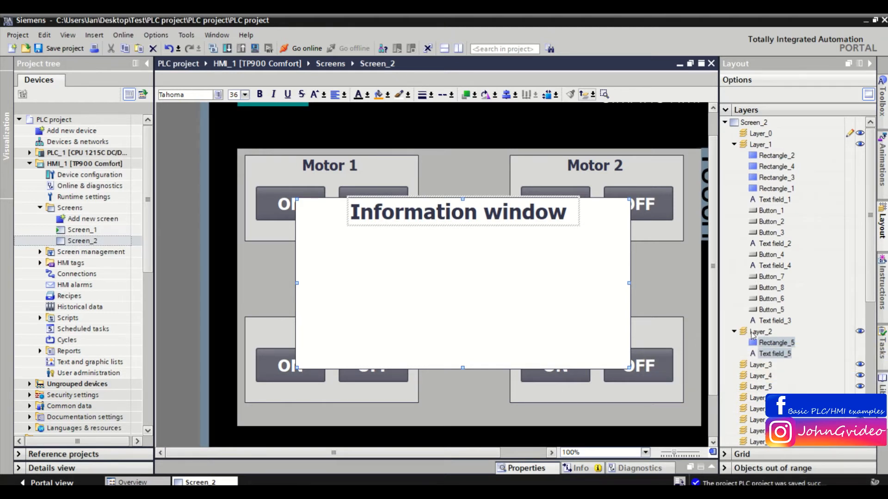
mouse_move(860, 333)
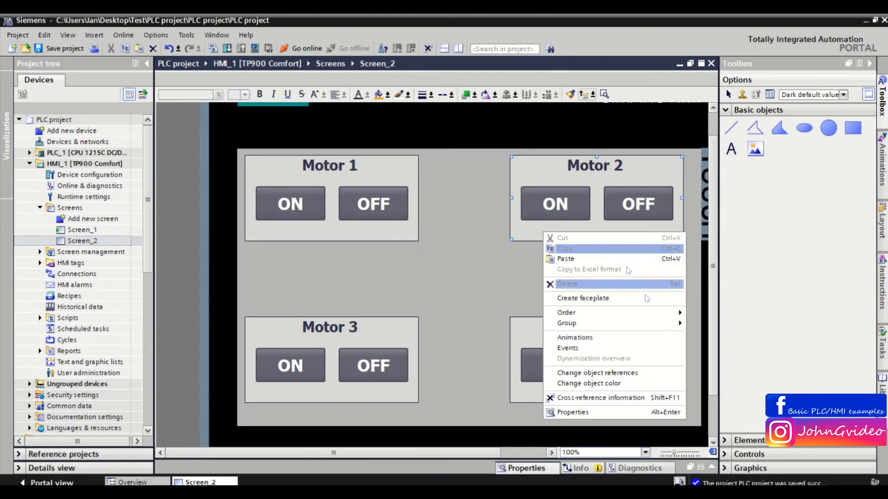
Place a Text field from Basic objects in the Motor 2 panel below the buttons
click(454, 226)
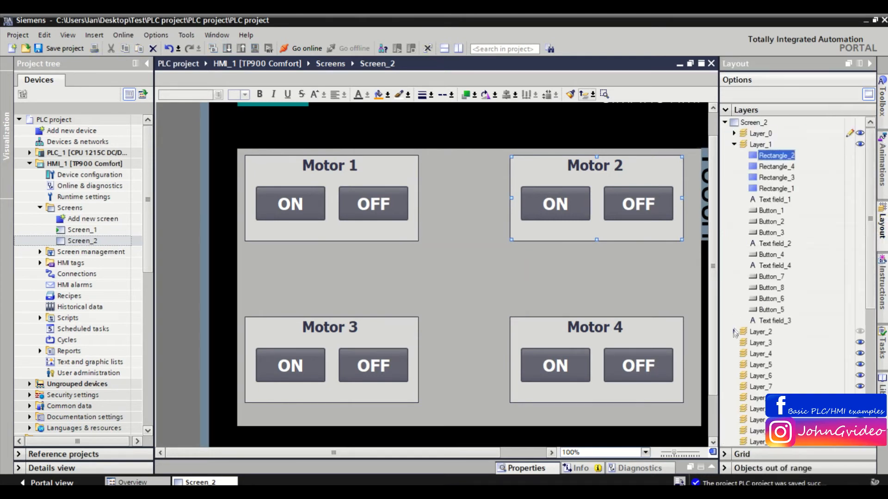
click(734, 333)
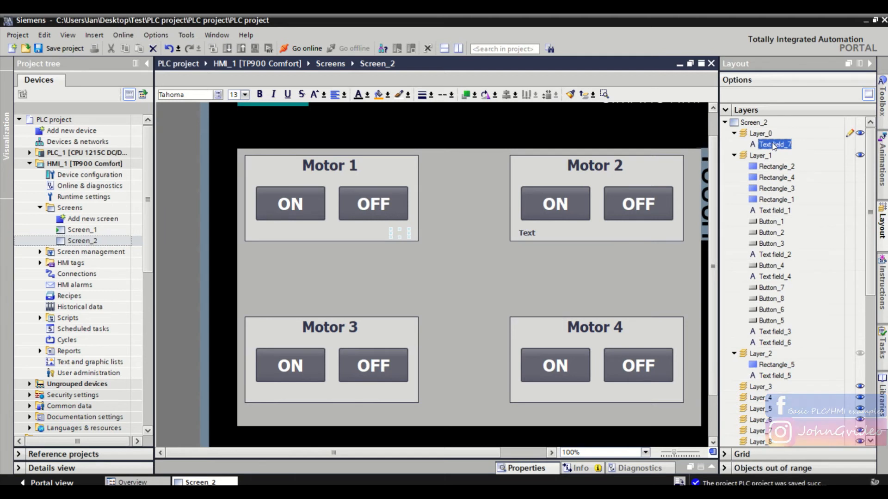
mouse_move(570, 93)
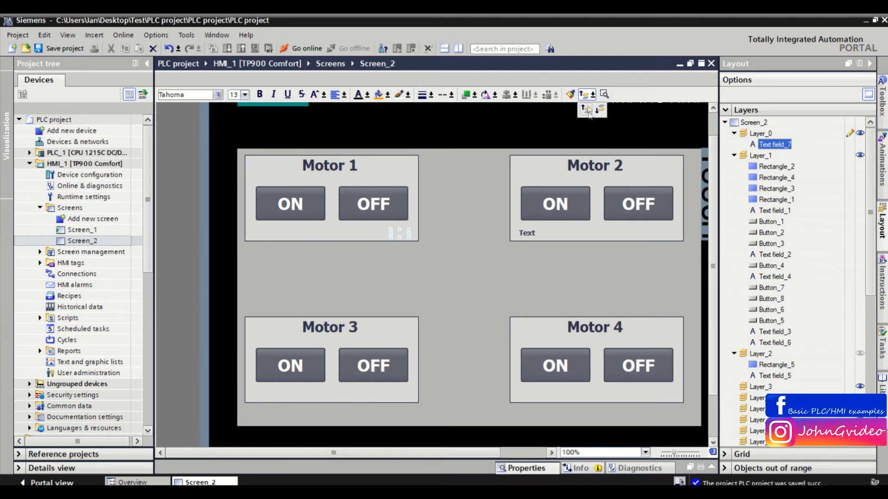
mouse_move(583, 111)
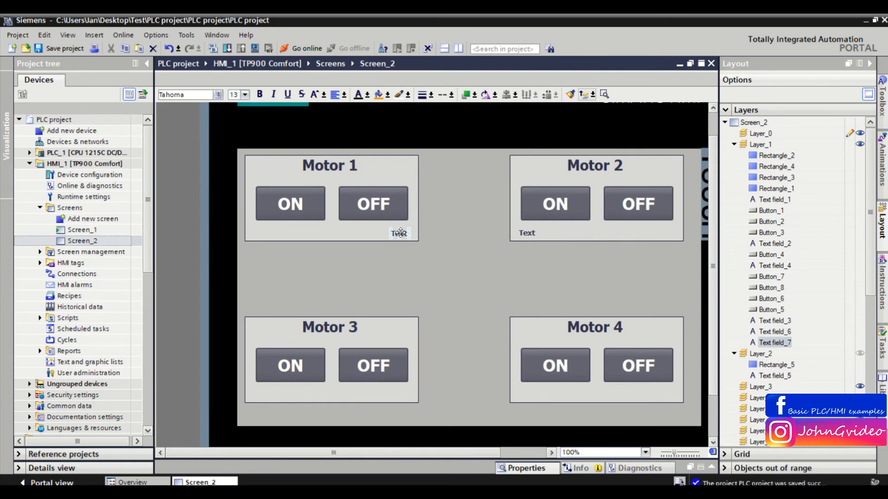
mouse_move(860, 356)
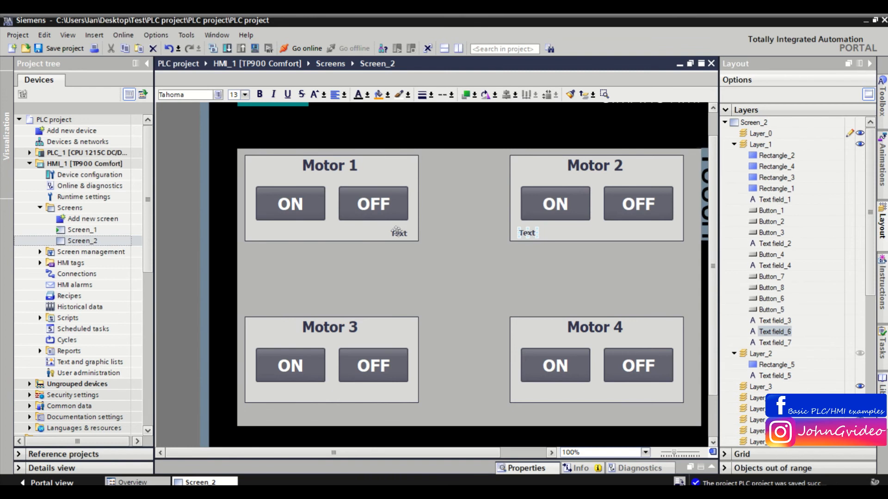
mouse_move(585, 94)
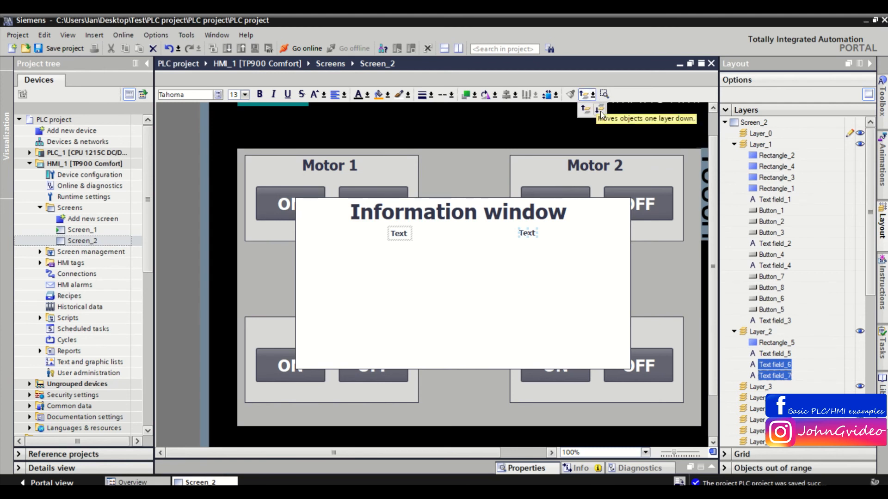
click(599, 109)
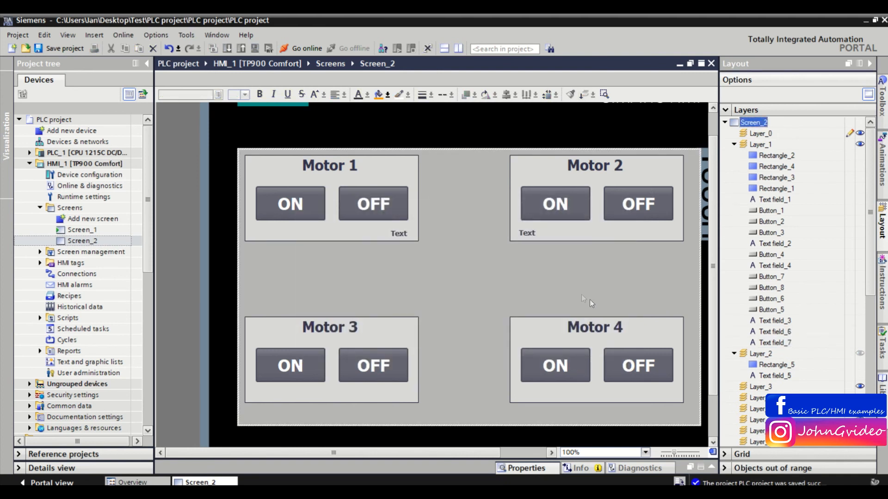
mouse_move(480, 202)
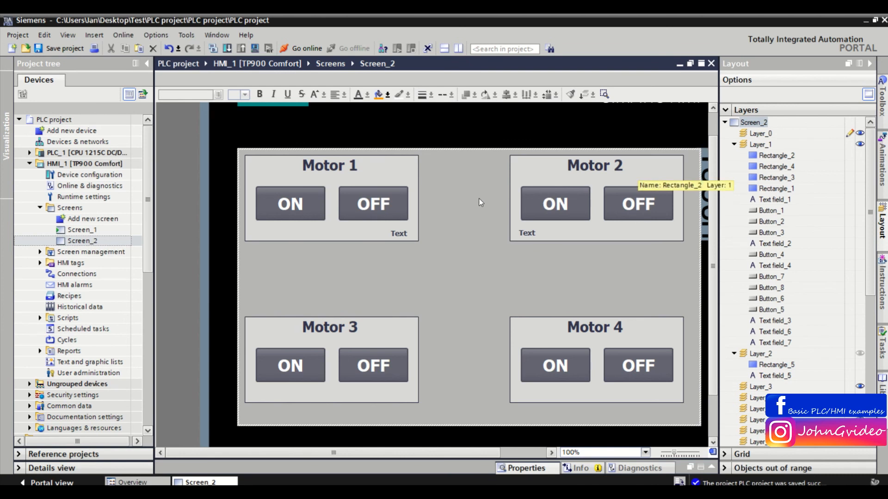